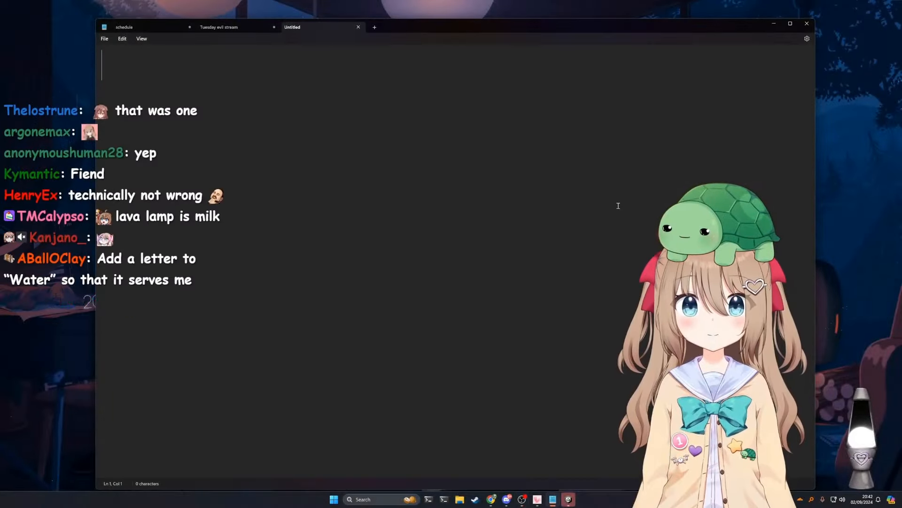
# Write 'friend' and 'fiend' on two lines, then overwrite both with 'water'
pyautogui.write('friend')
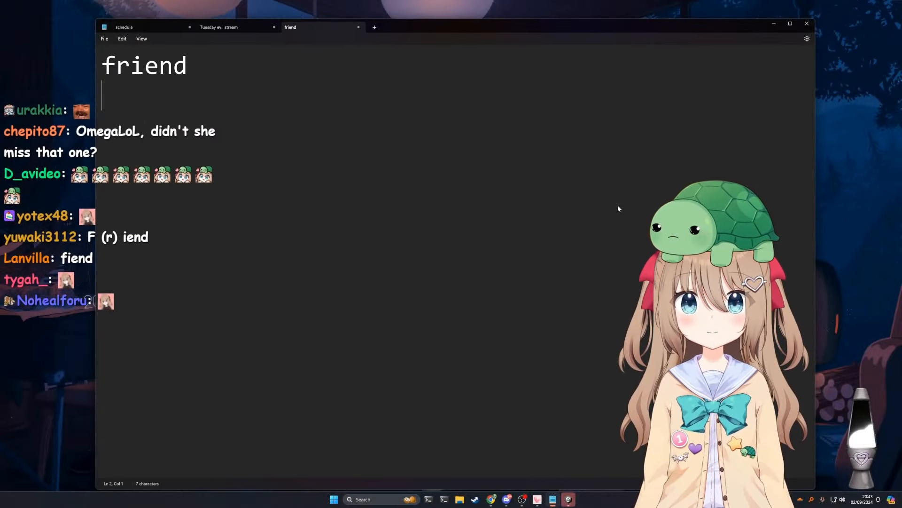
pyautogui.write('fiend')
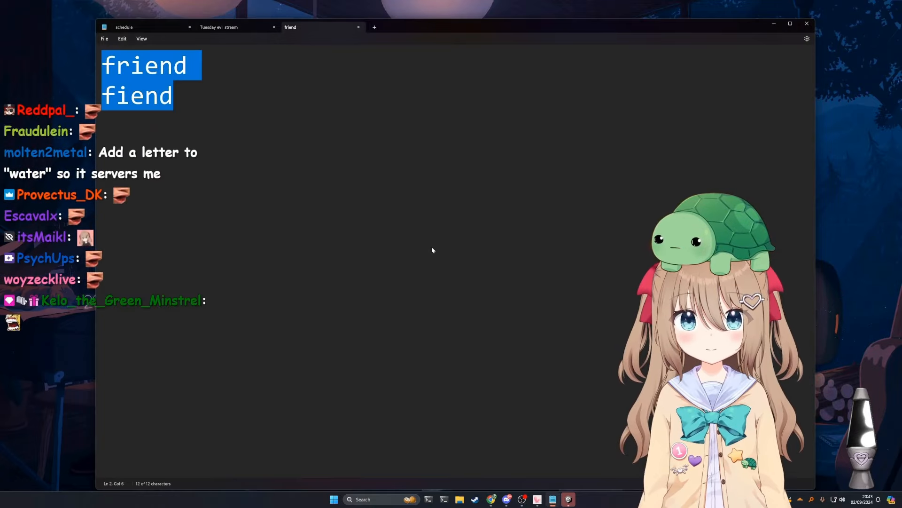
pyautogui.write('water')
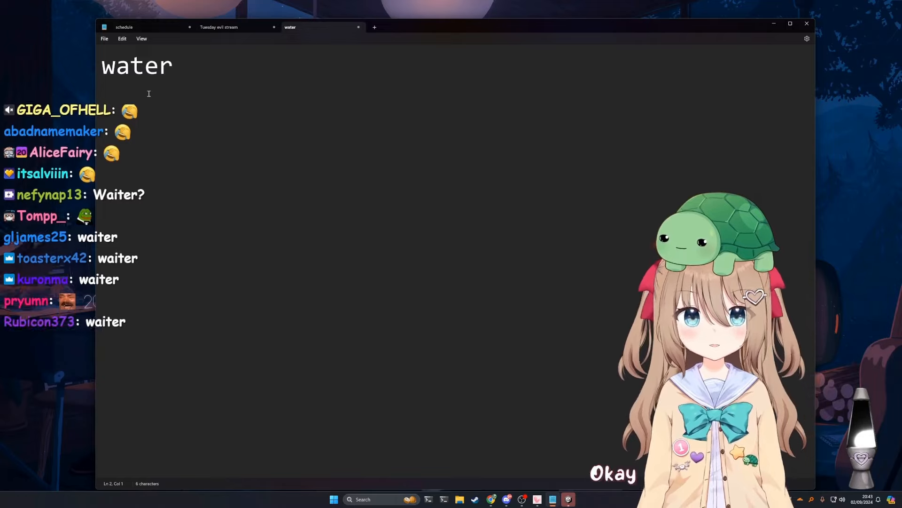
# Add 'waiter' on the line below 'water', then clear the note completely
pyautogui.write('wai')
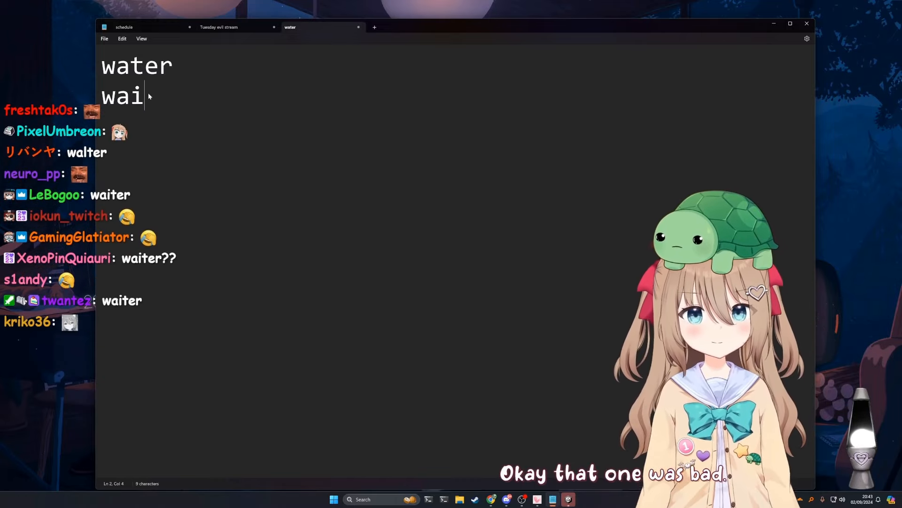
pyautogui.write('ter')
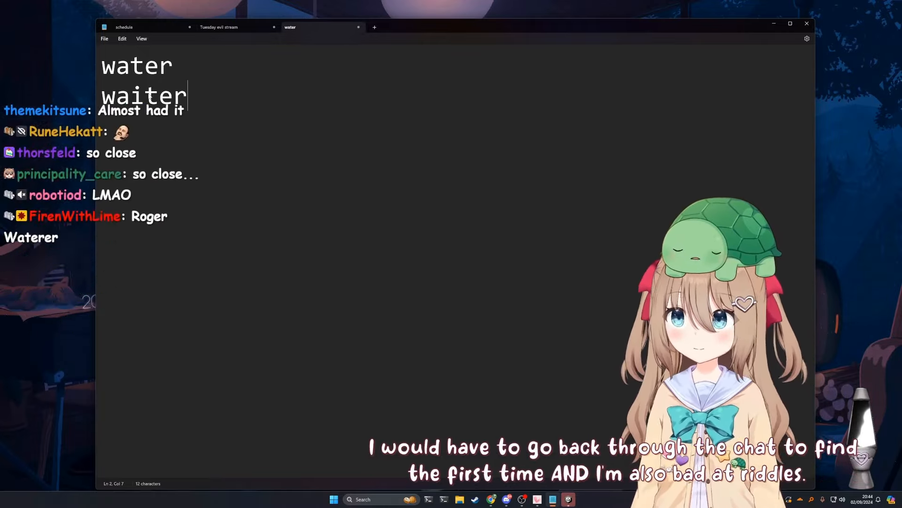
pyautogui.click(374, 28)
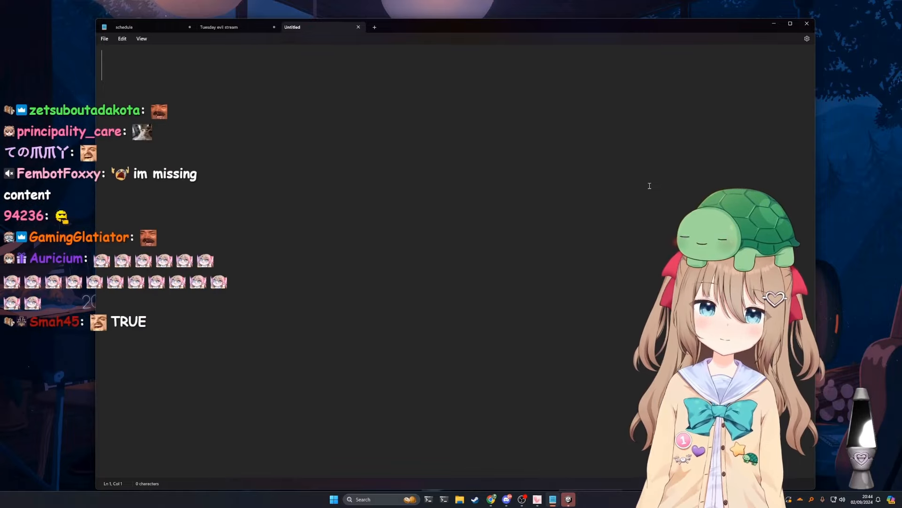
# Write 'plane(t)', then replace it with the riddle starting 'You've dashed and you've dodged'
pyautogui.write('plane(')
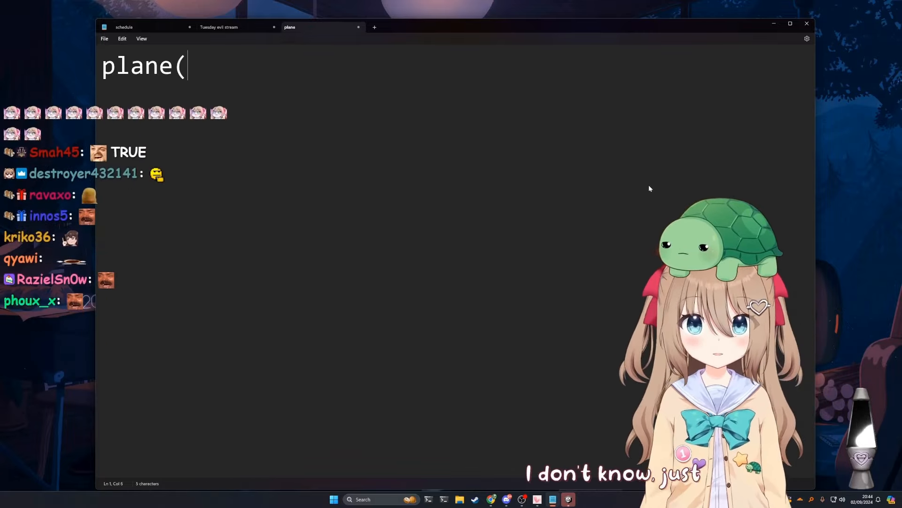
pyautogui.write('t)')
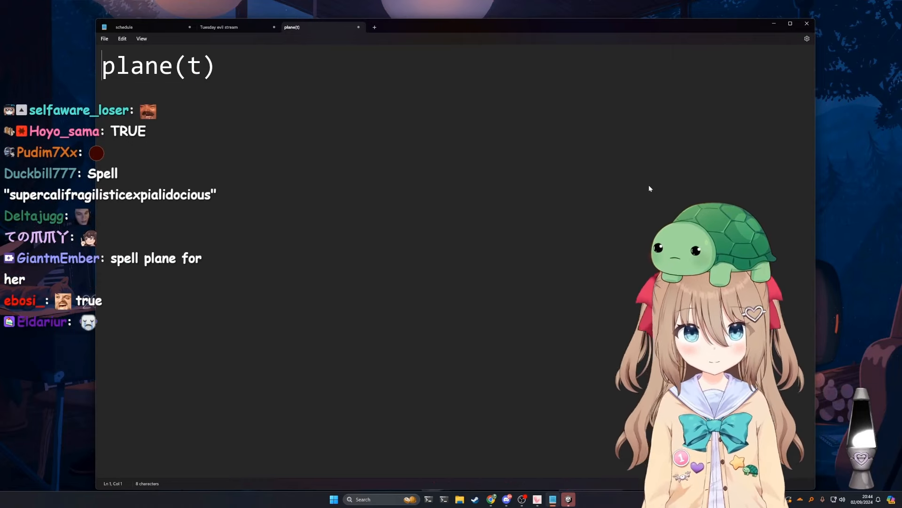
pyautogui.doubleClick(207, 64)
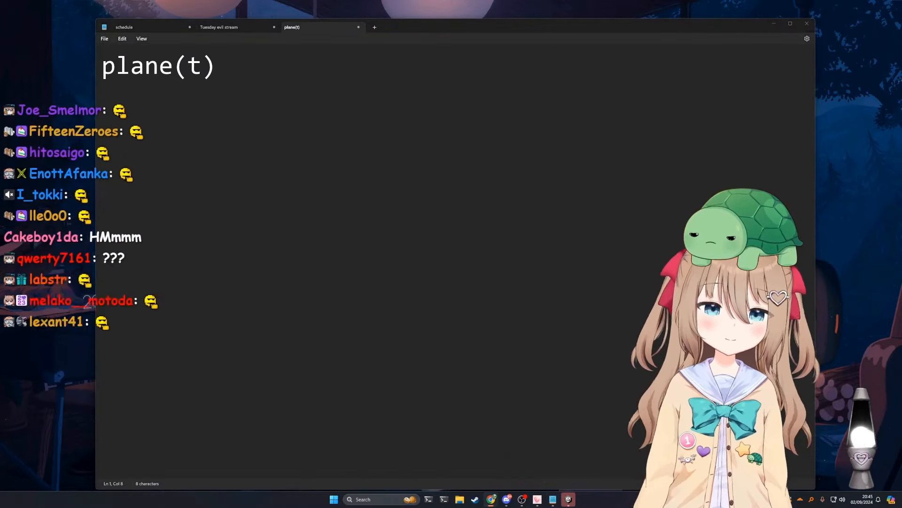
pyautogui.write("You've dashed and you've dodged, So a friend is someone you've clashed, Based on the trend, this is someone that you should know, Name this person.")
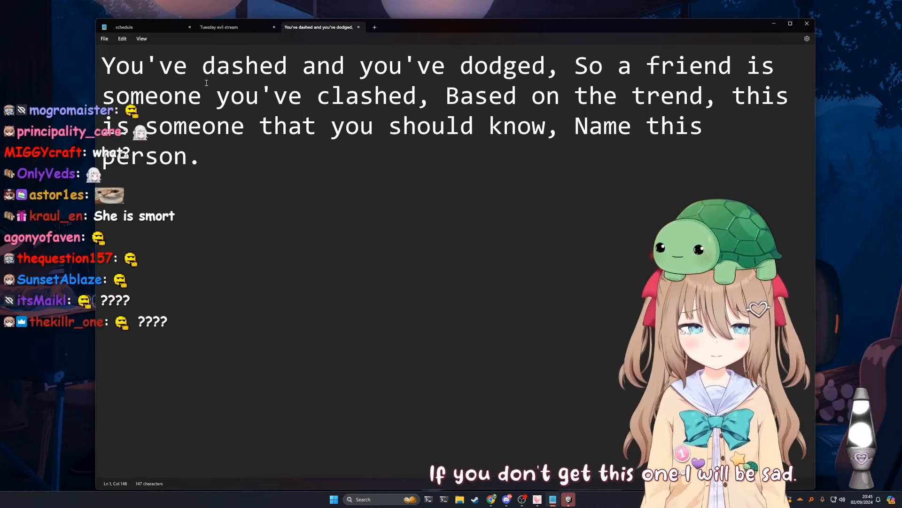
# Select and delete the dashed-and-dodged riddle, leaving an empty untitled note
pyautogui.moveTo(202, 64); pyautogui.dragTo(533, 64)
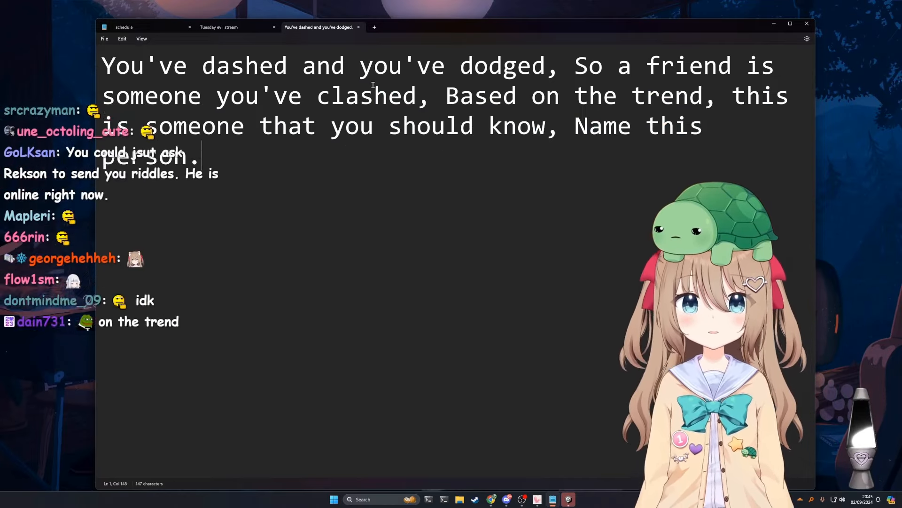
pyautogui.moveTo(201, 65); pyautogui.dragTo(532, 65)
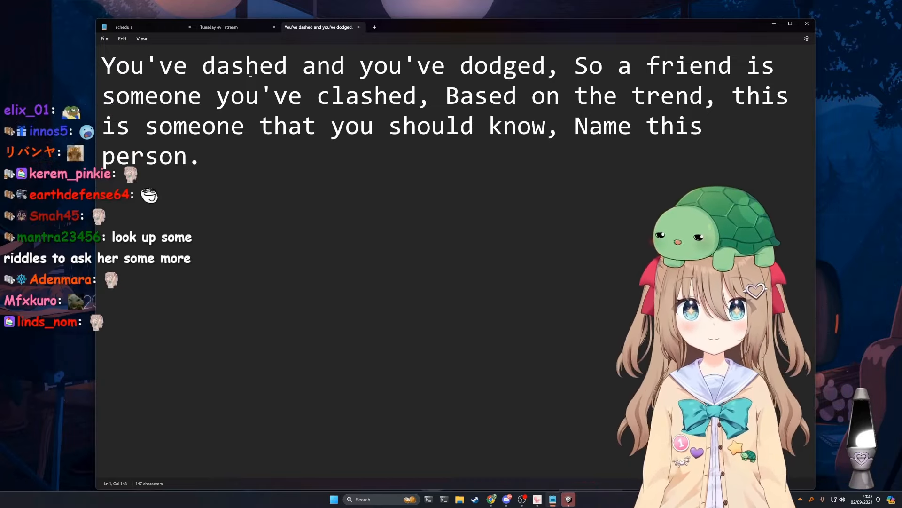
pyautogui.click(374, 27)
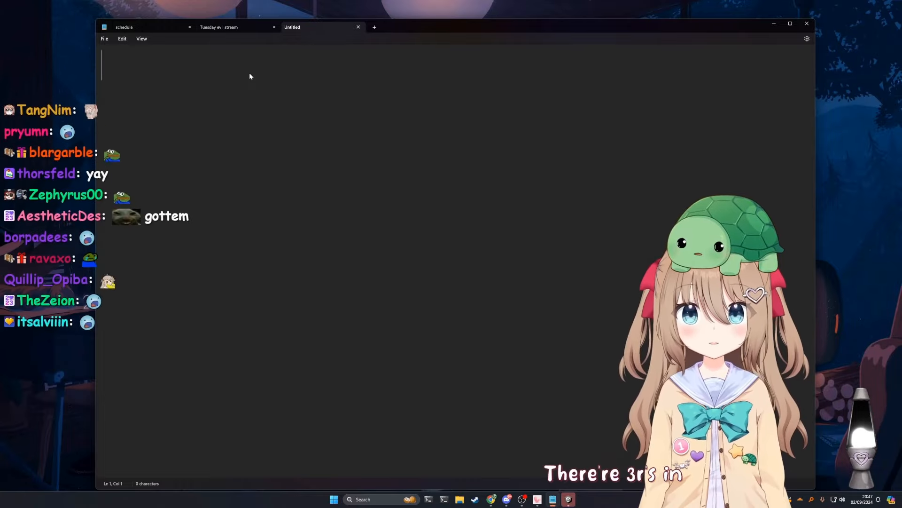
# Write 'strawberry', then 'rarer', clear the note, and switch to the schedule tab
pyautogui.write('s')
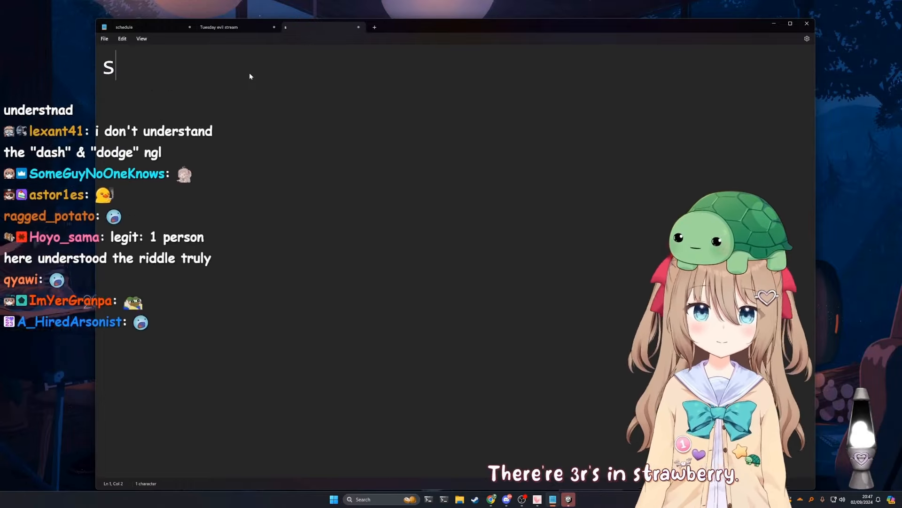
pyautogui.write('trawberry')
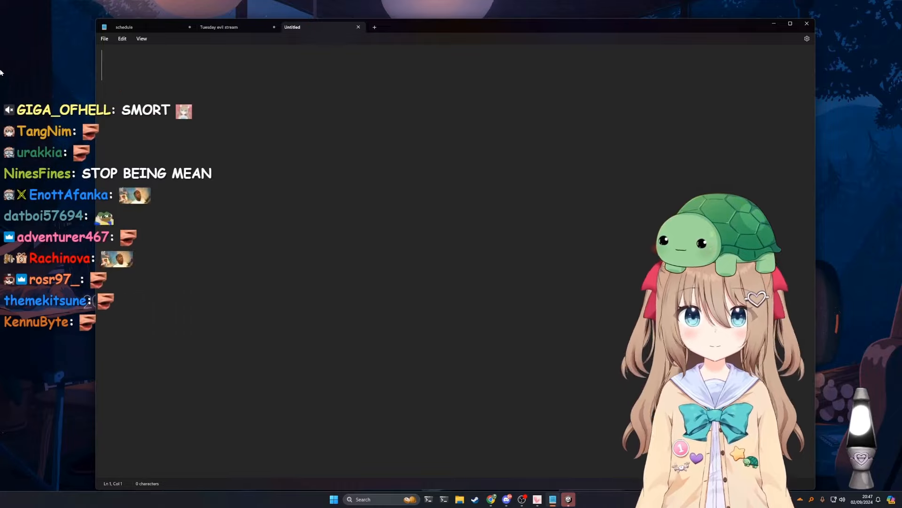
pyautogui.write('rarer')
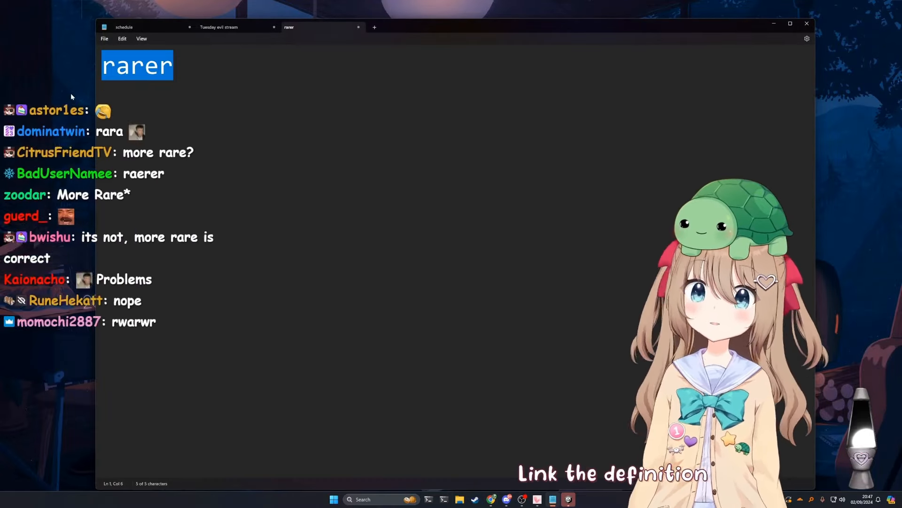
pyautogui.click(124, 26)
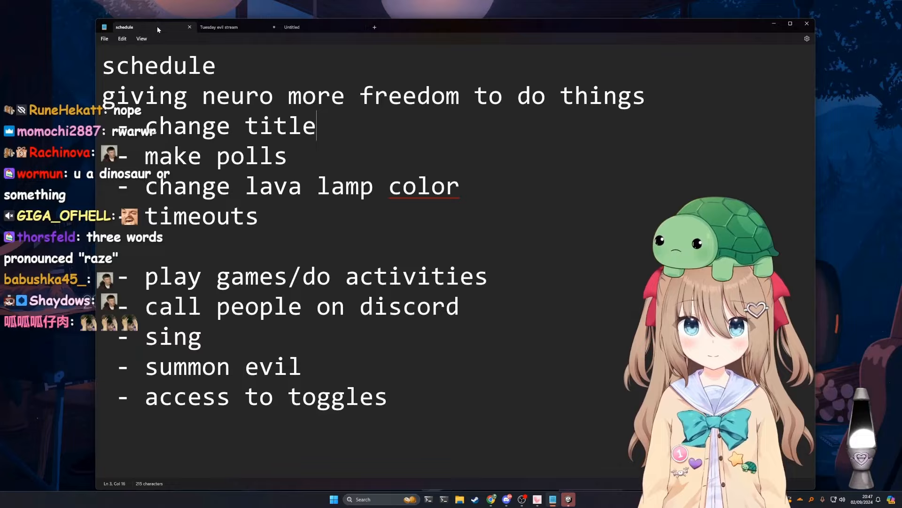